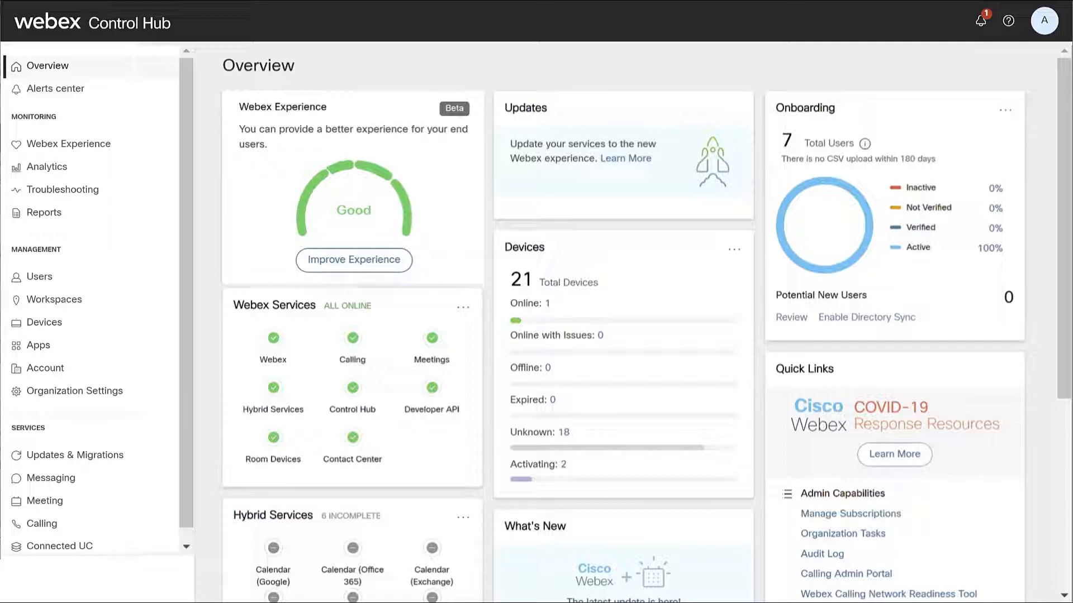
Step: Open the Spring Office calling location and scroll to its device configurations
{"action": "left_click", "coordinate": [43, 524]}
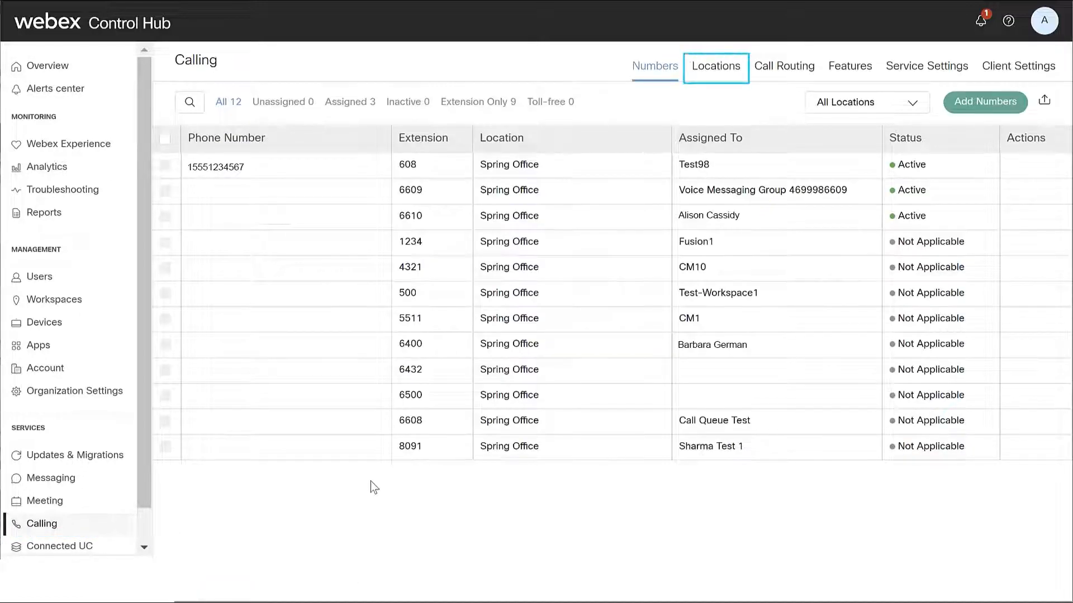
{"action": "left_click", "coordinate": [715, 66]}
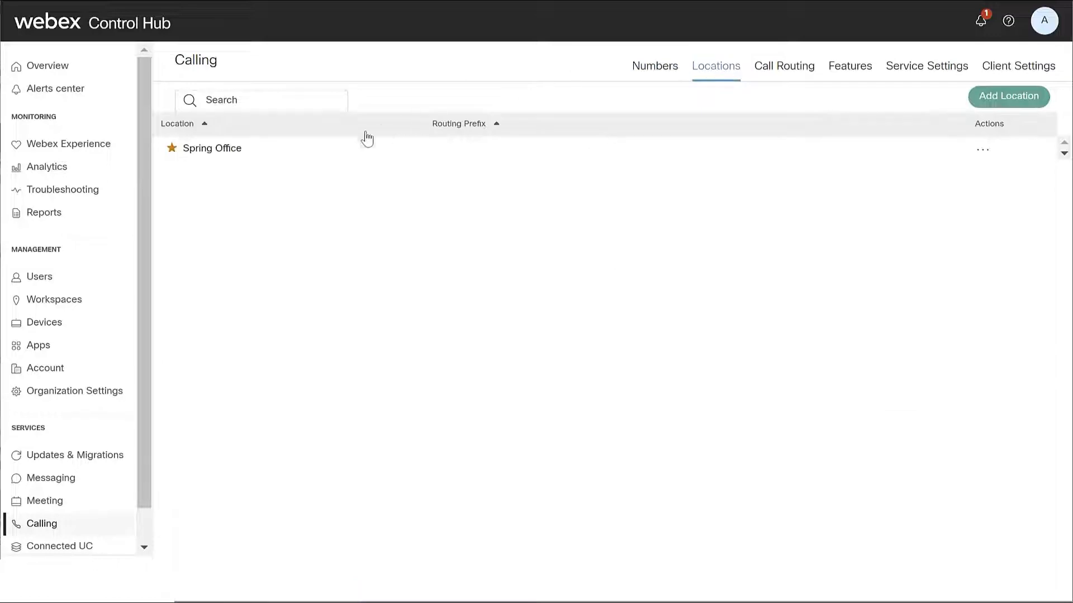
{"action": "left_click", "coordinate": [213, 148]}
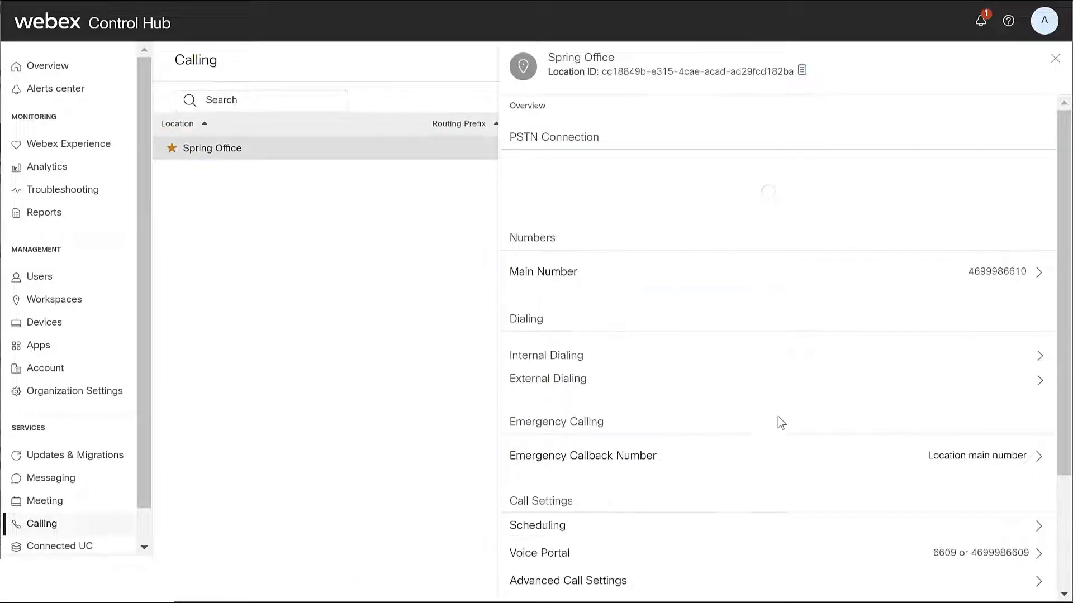
{"action": "scroll", "scroll_direction": "down", "scroll_amount": 3}
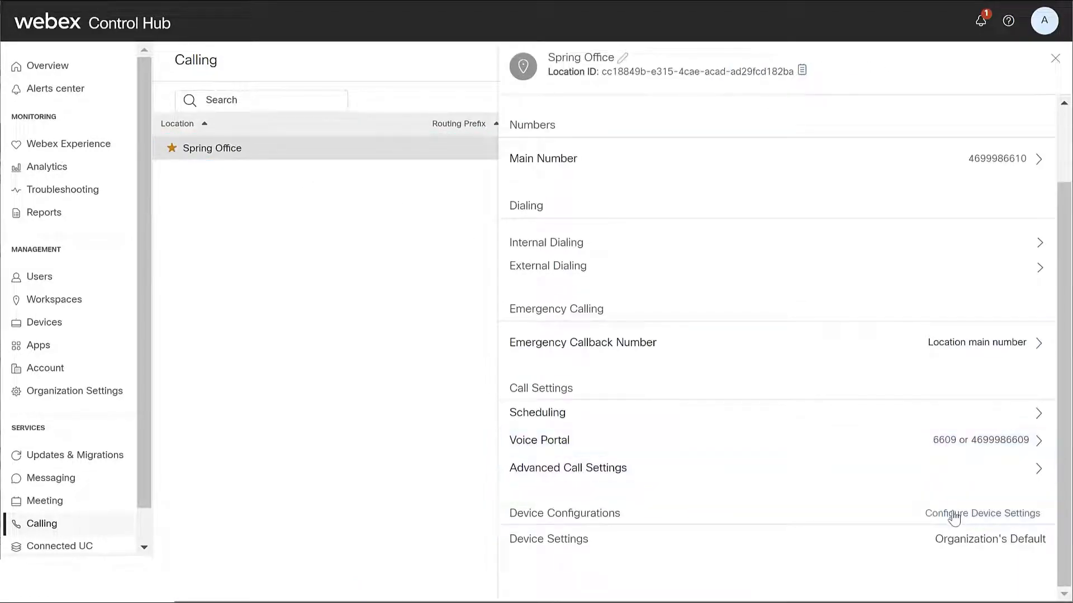
Step: Switch Spring Office to custom device settings in the Device Settings wizard
{"action": "left_click", "coordinate": [983, 513]}
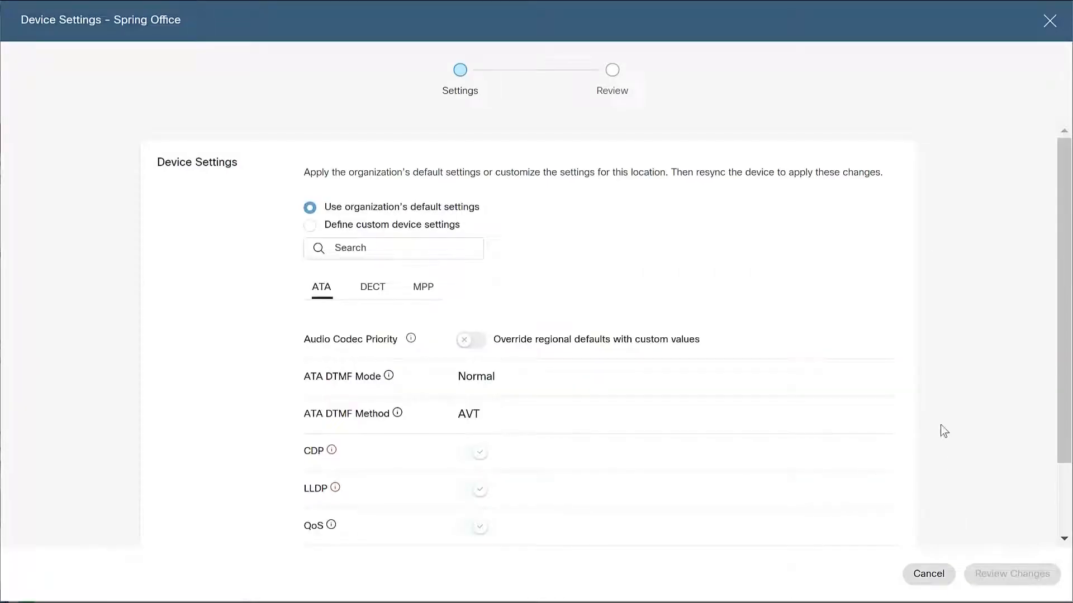
{"action": "mouse_move", "coordinate": [585, 244]}
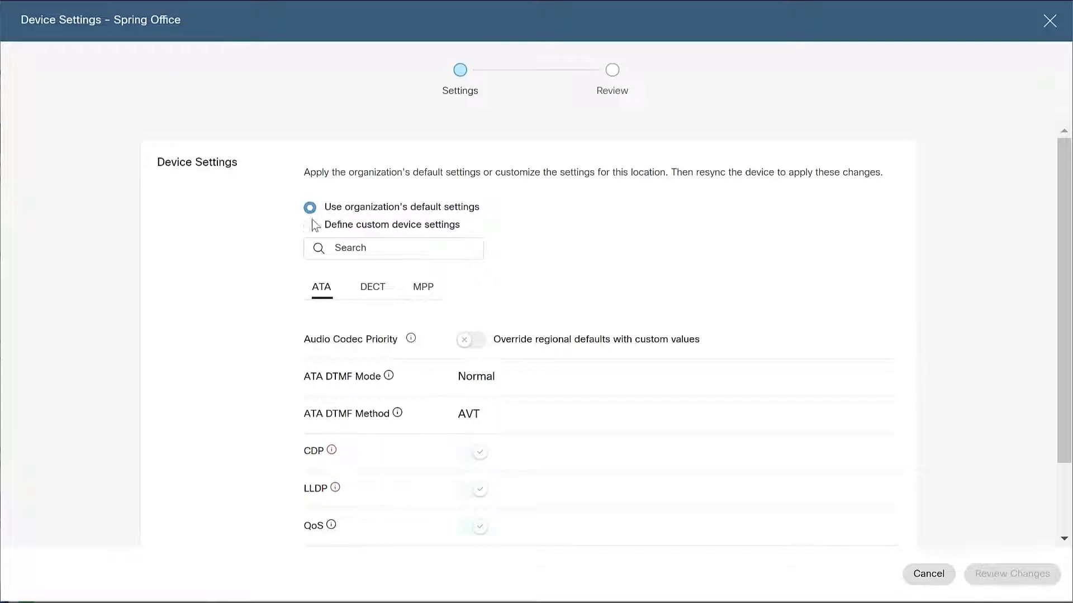
{"action": "left_click", "coordinate": [310, 224]}
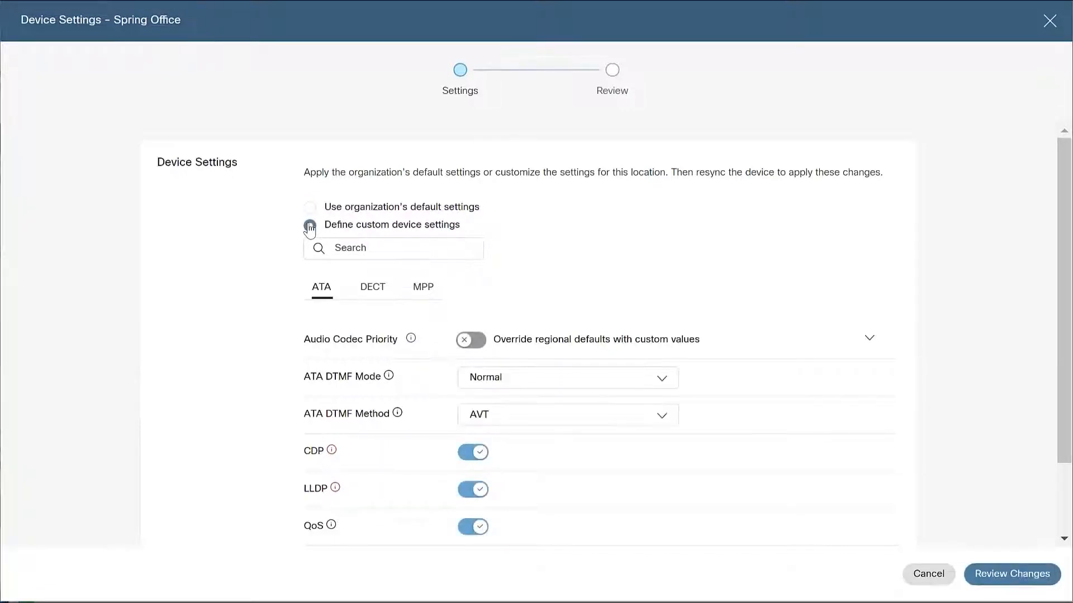
{"action": "left_click", "coordinate": [310, 225]}
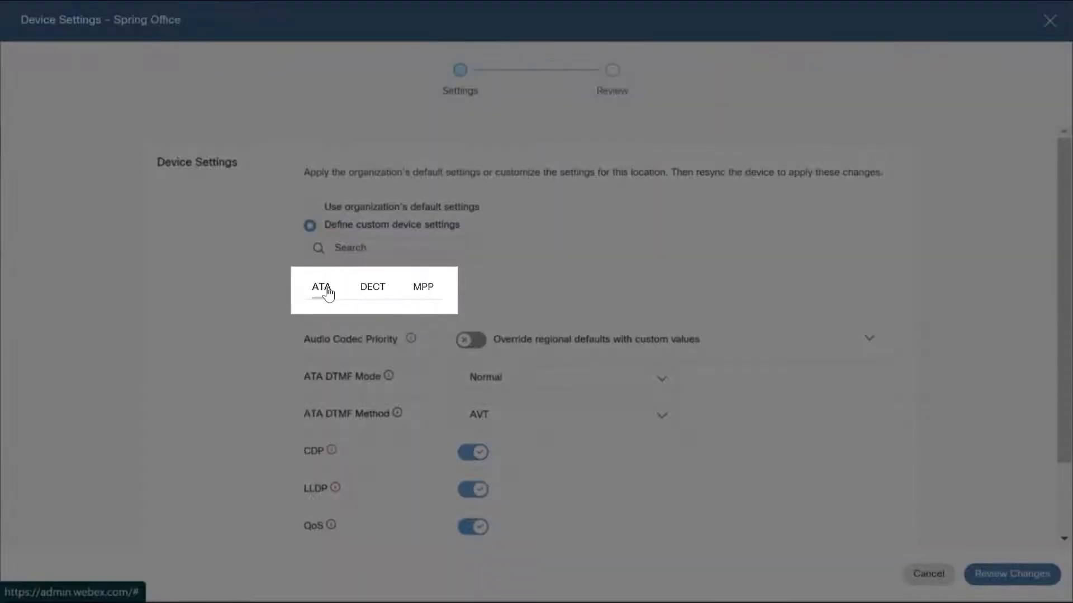
{"action": "left_click", "coordinate": [320, 287]}
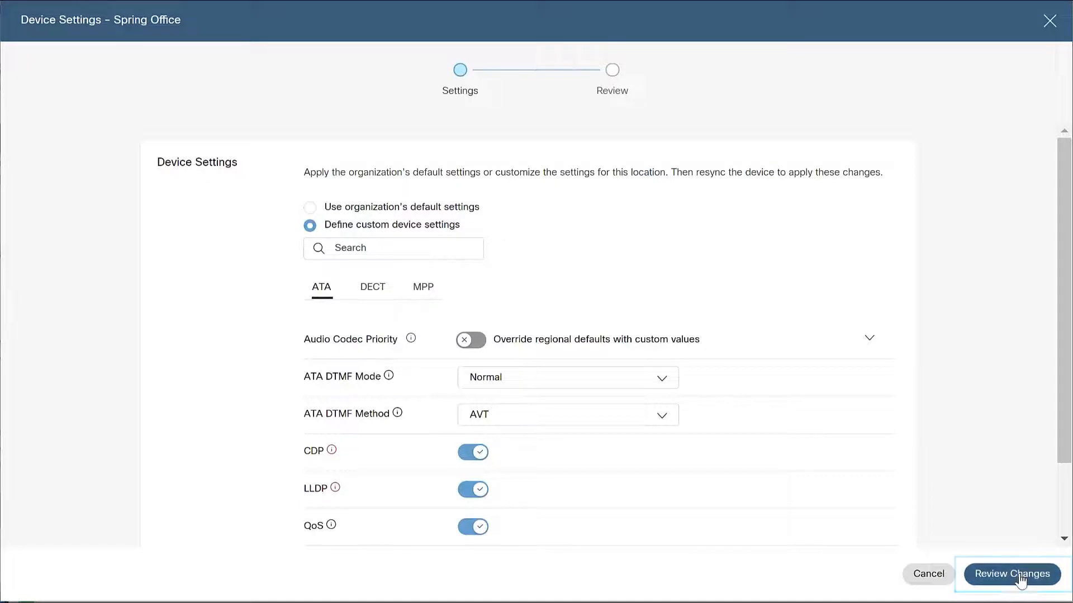
Step: Review the custom setting changes for 7 devices, start processing, and close the wizard
{"action": "left_click", "coordinate": [1011, 574]}
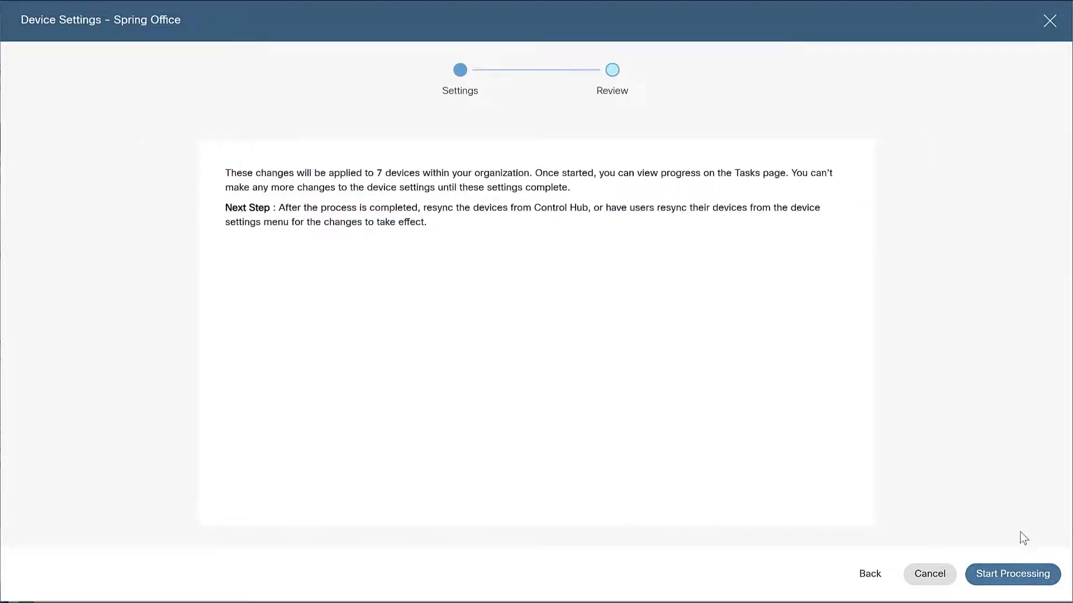
{"action": "left_click", "coordinate": [1012, 574]}
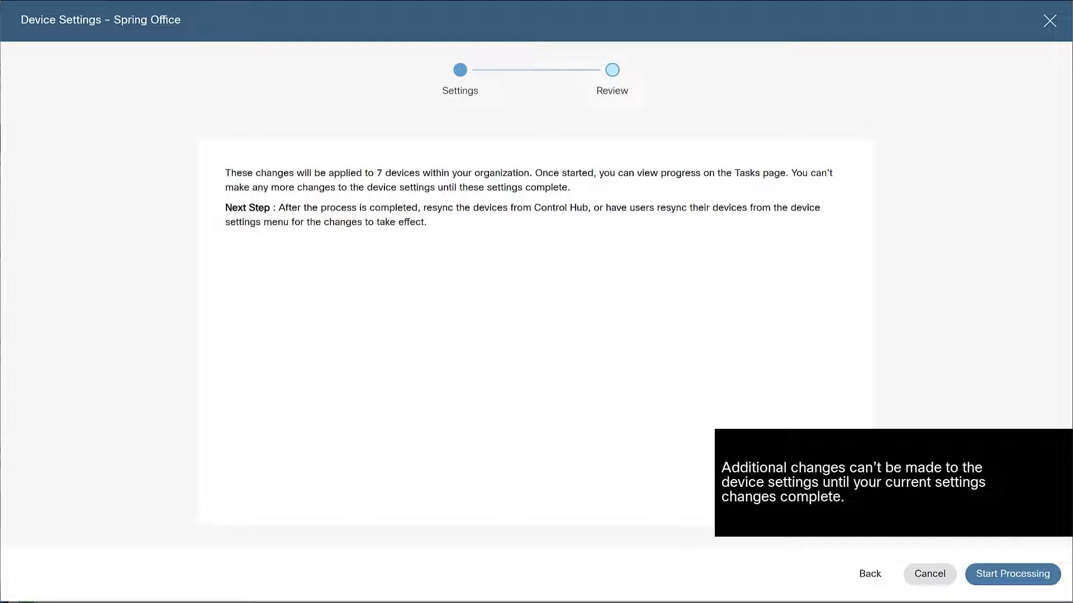
{"action": "mouse_move", "coordinate": [1024, 527]}
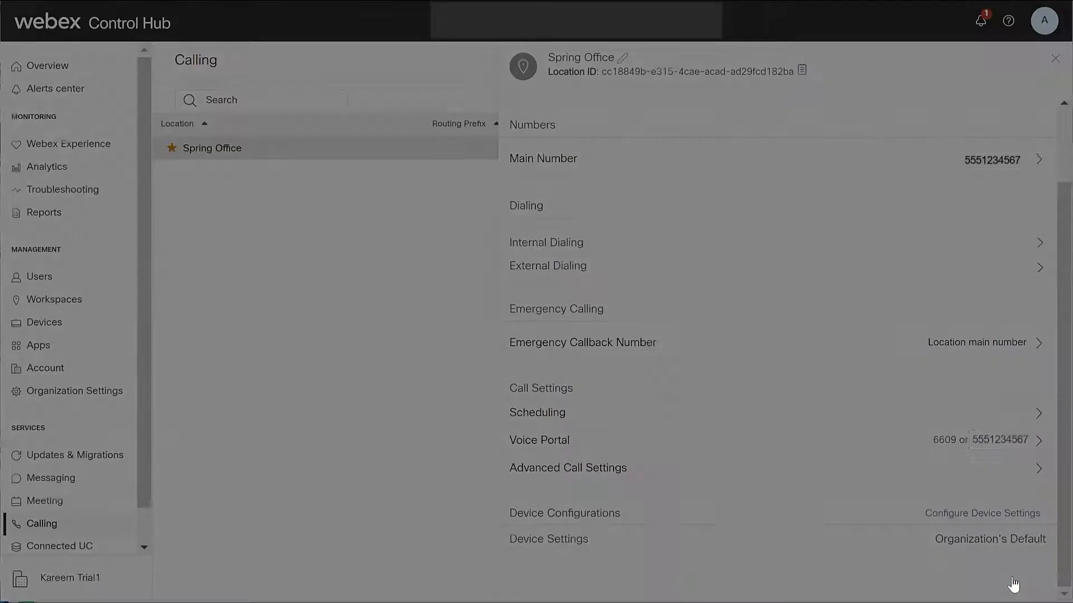
{"action": "left_click", "coordinate": [1056, 58]}
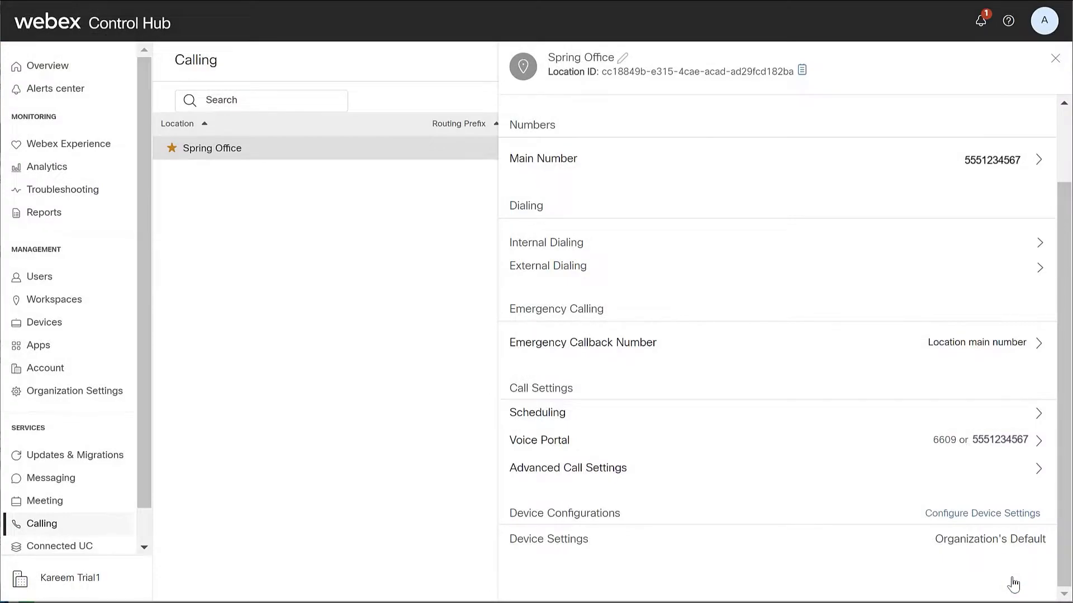